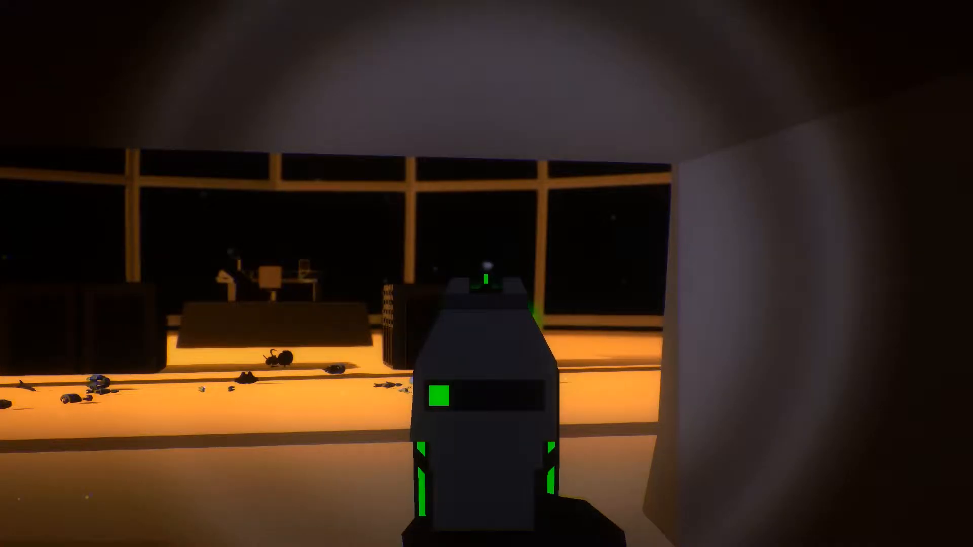
mouse_move(486, 273)
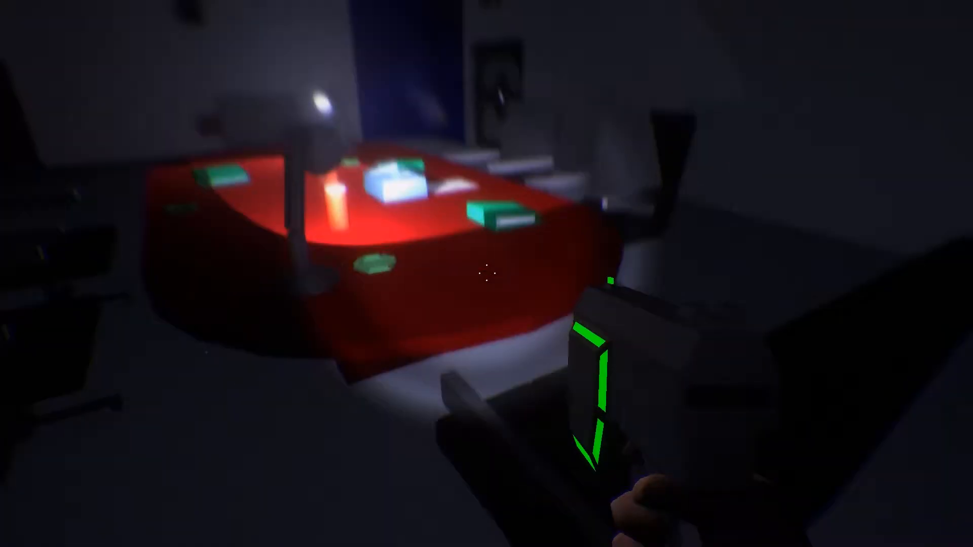
mouse_move(486, 273)
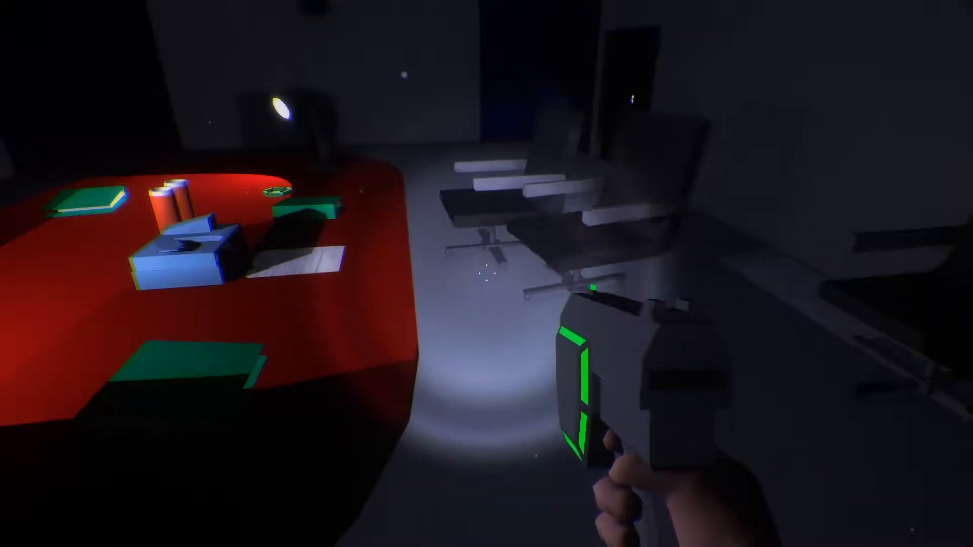
mouse_move(487, 274)
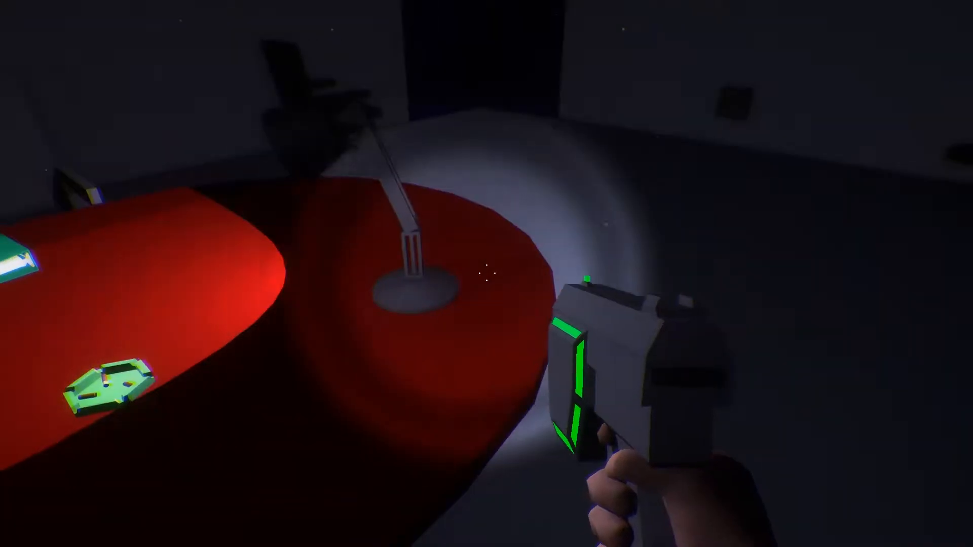
mouse_move(486, 273)
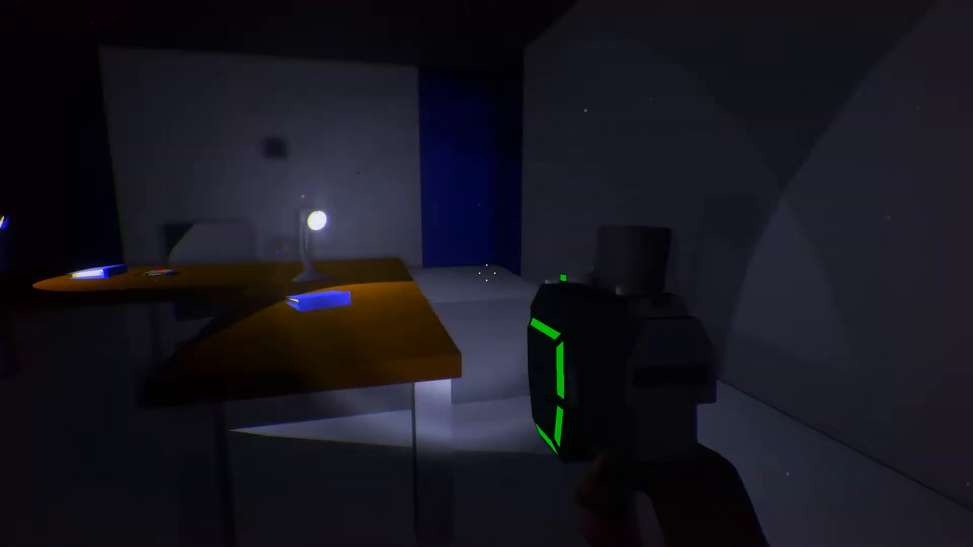
mouse_move(486, 273)
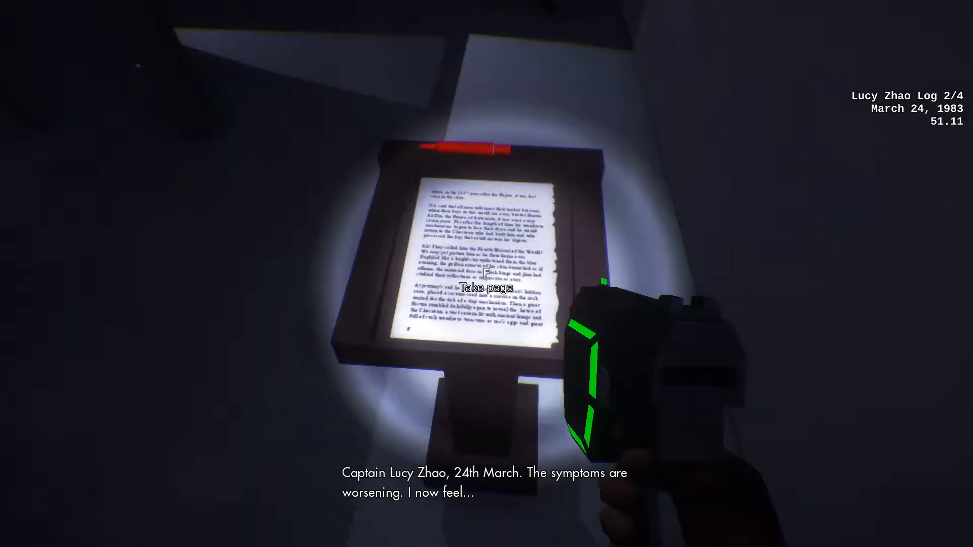
click(486, 286)
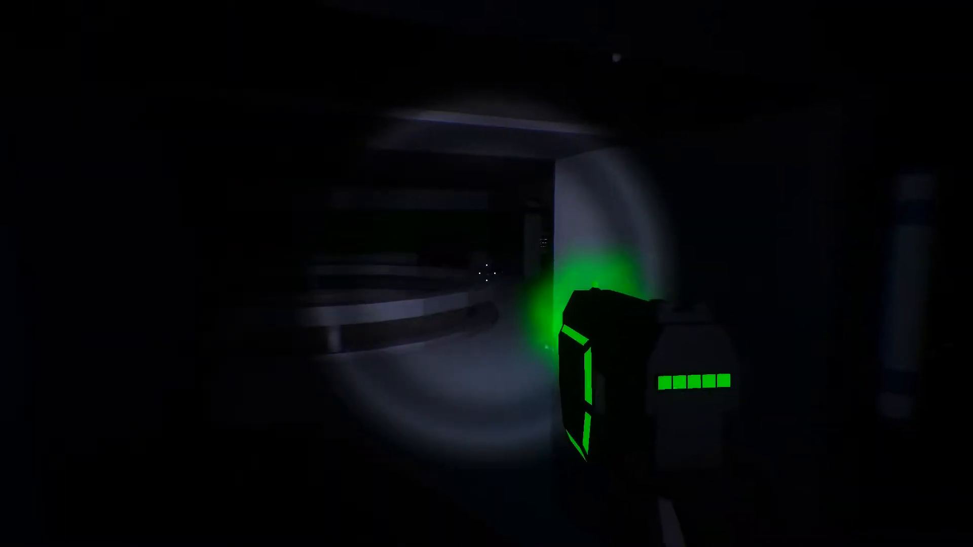
mouse_move(486, 274)
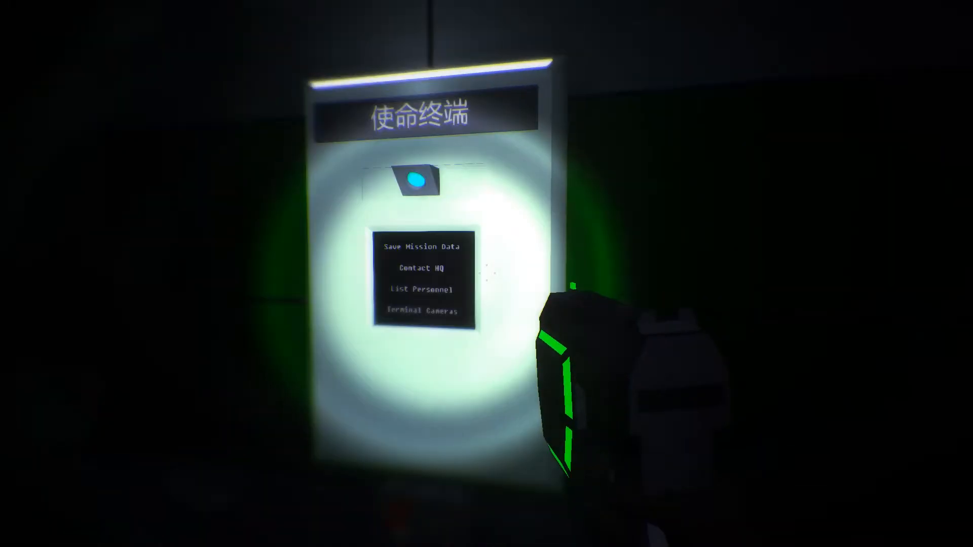
click(420, 246)
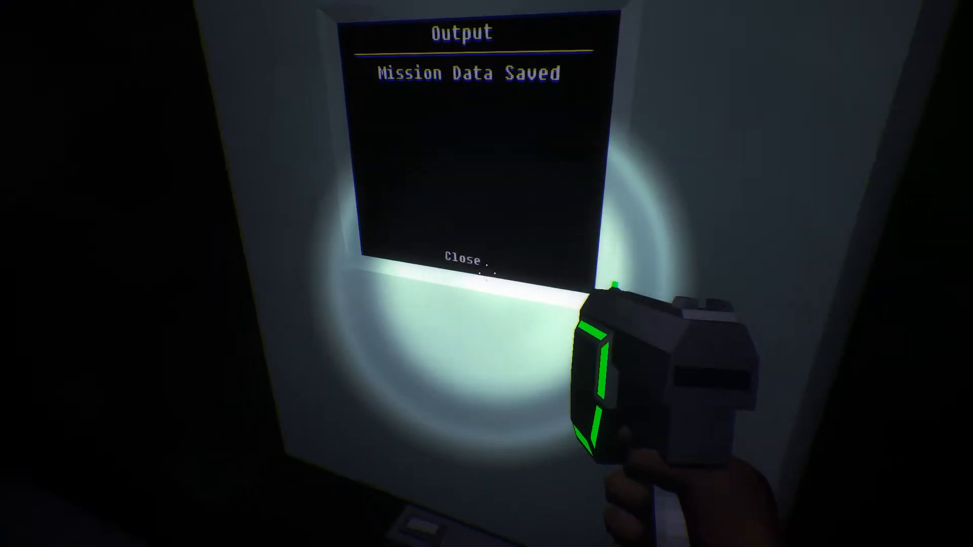
click(465, 257)
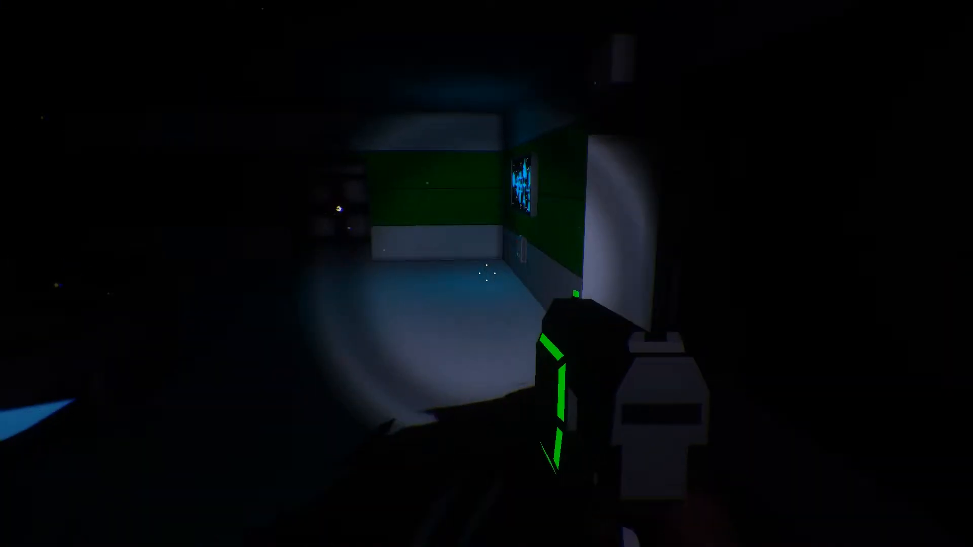